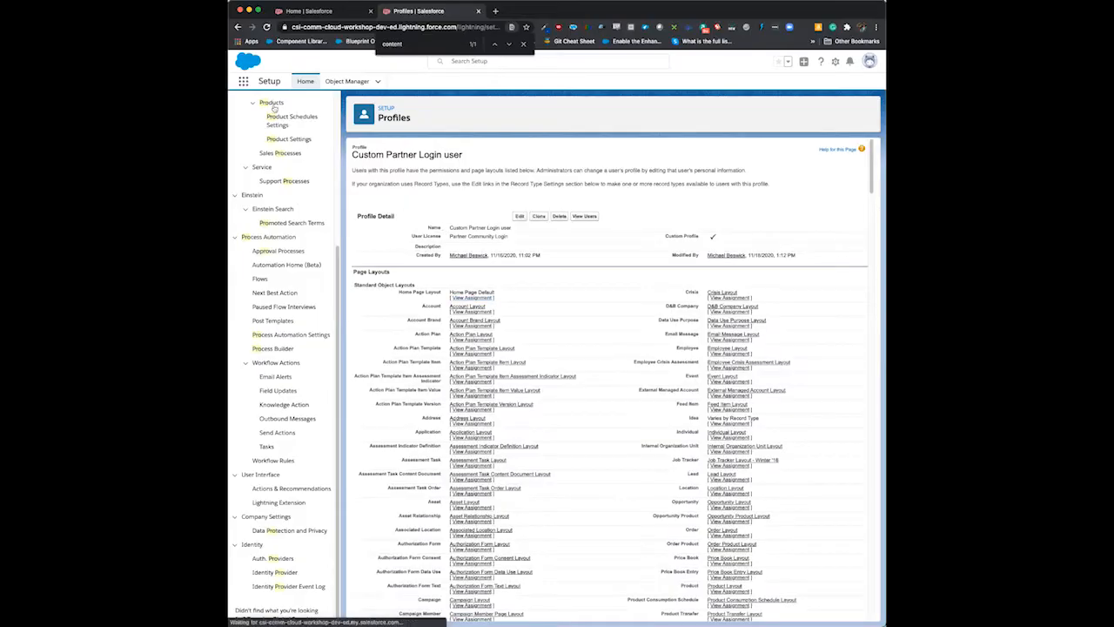
Filter the Setup menu by 'permission' to show the permission set entries
text(pro)
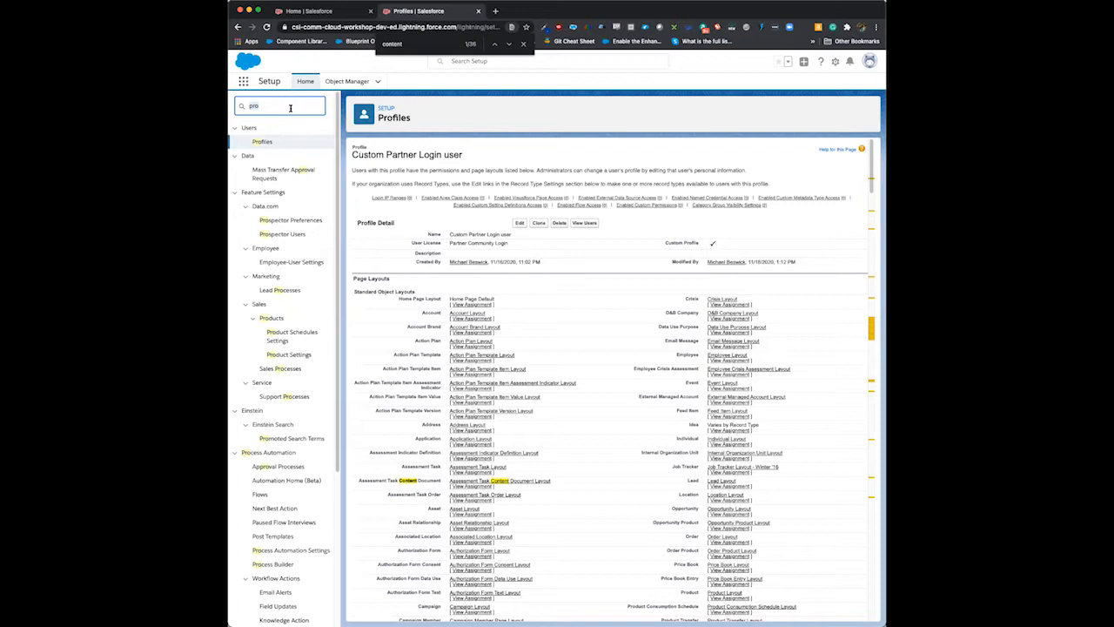
text(permission)
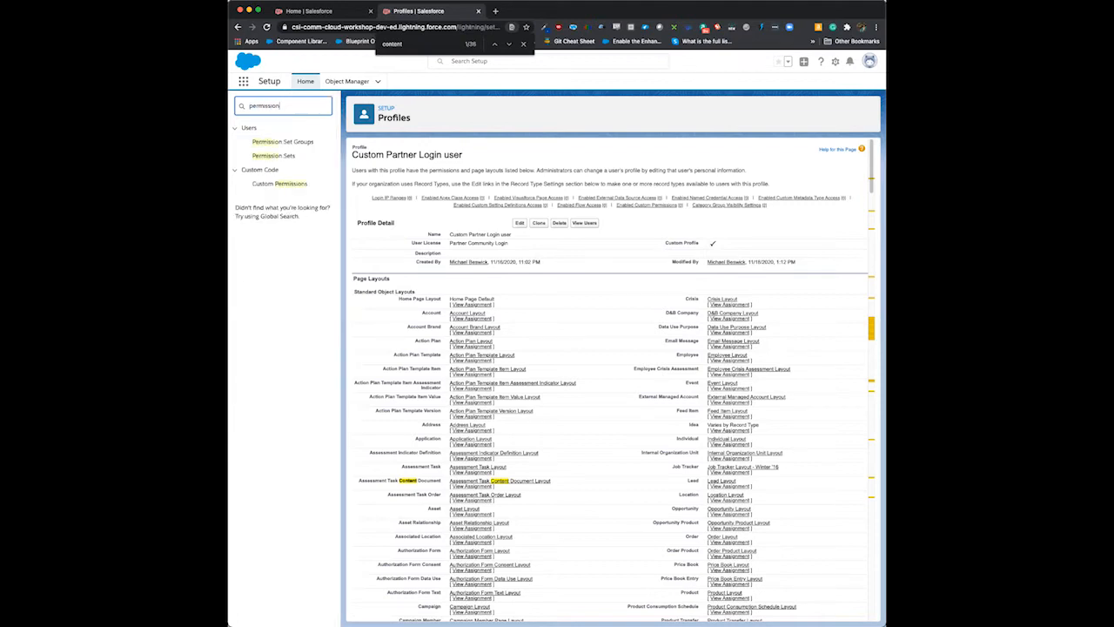
Go to Permission Sets and bring up the Partner Demo permission set overview
click(272, 155)
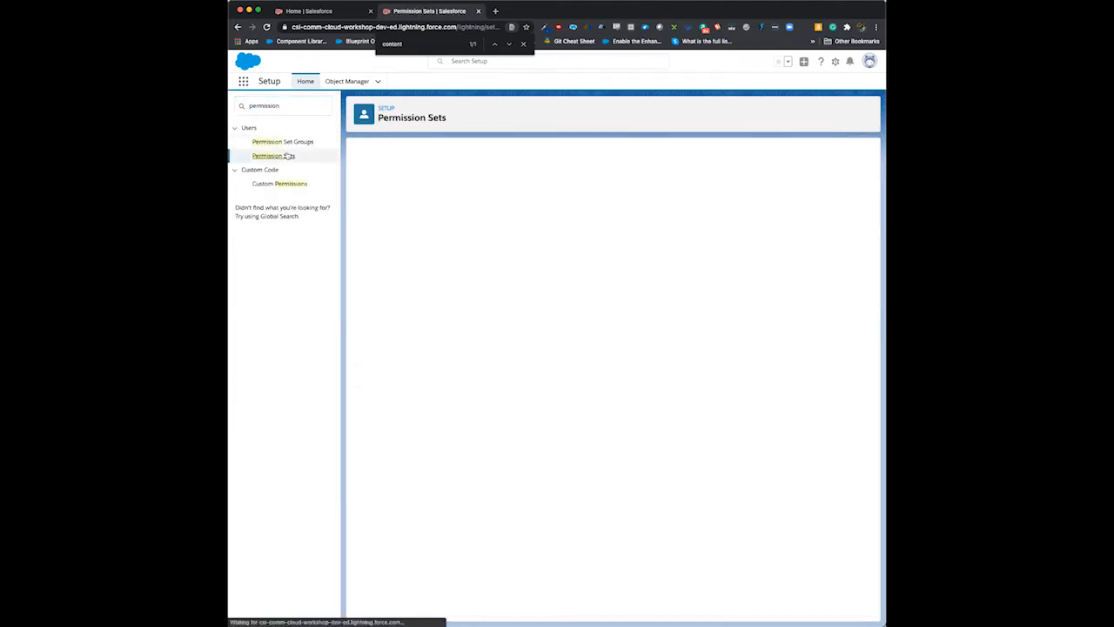
click(272, 155)
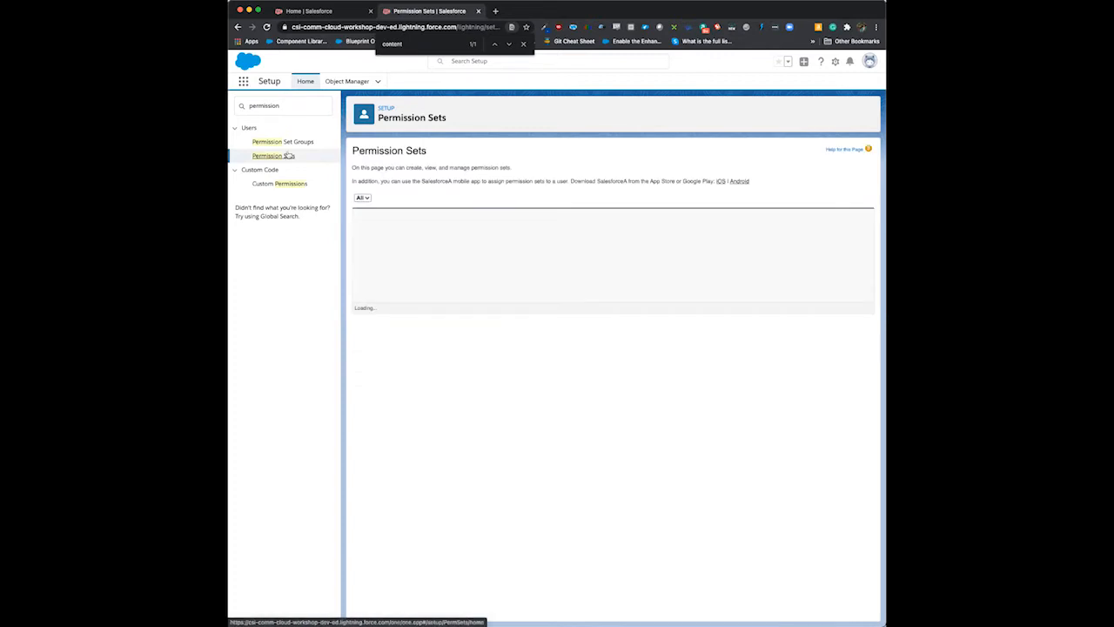
mouse_move(368, 243)
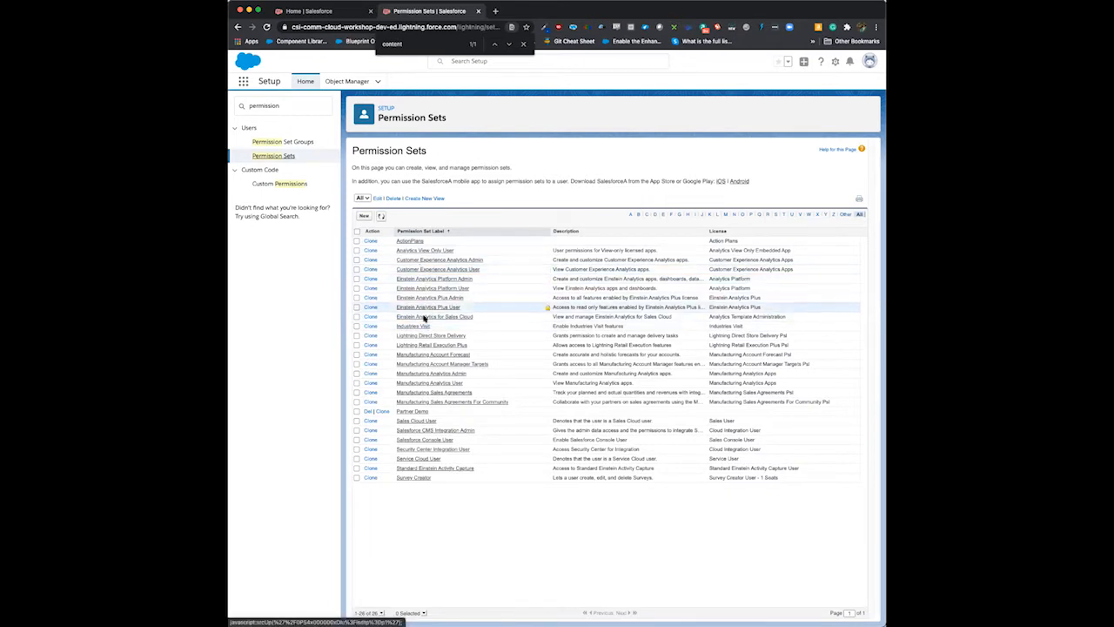
mouse_move(414, 325)
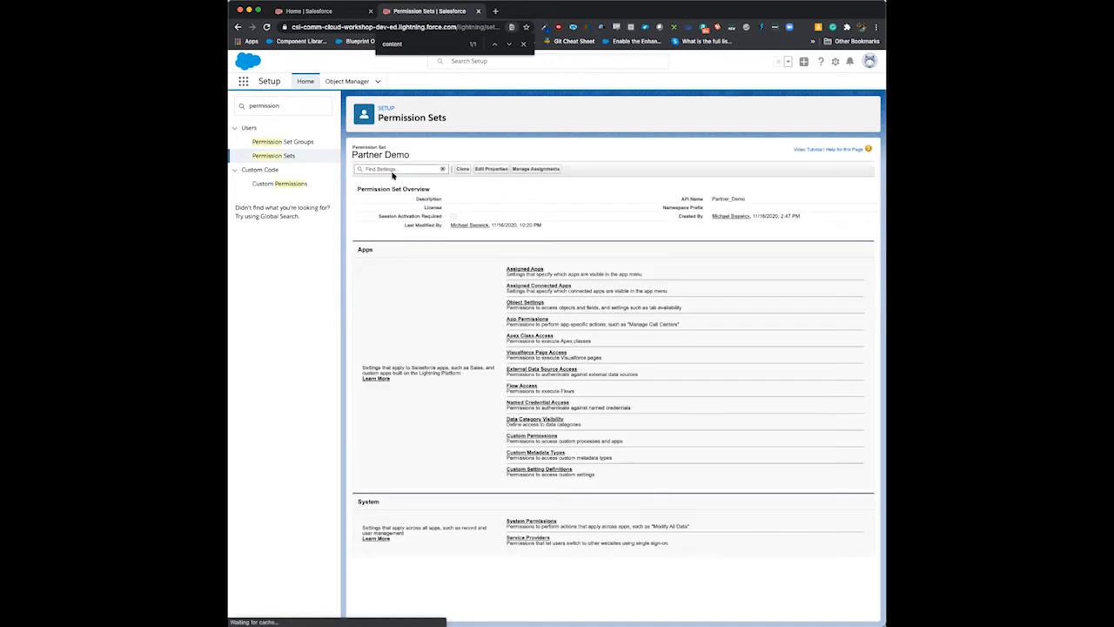
Search Partner Demo's settings for 'report', then go to its System Permissions page
click(397, 168)
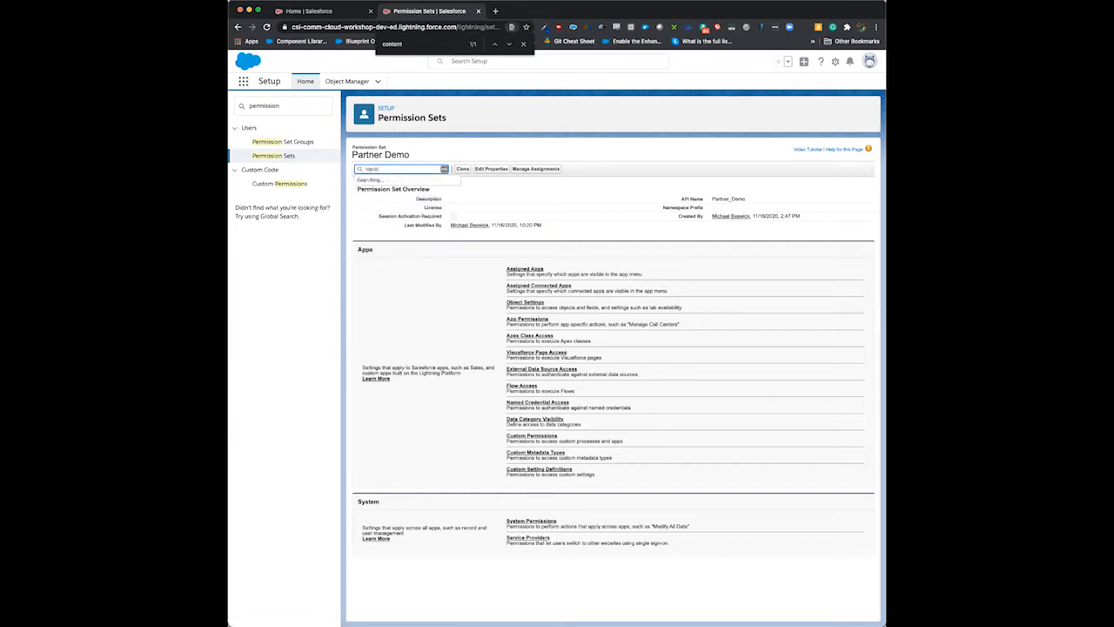
text(report)
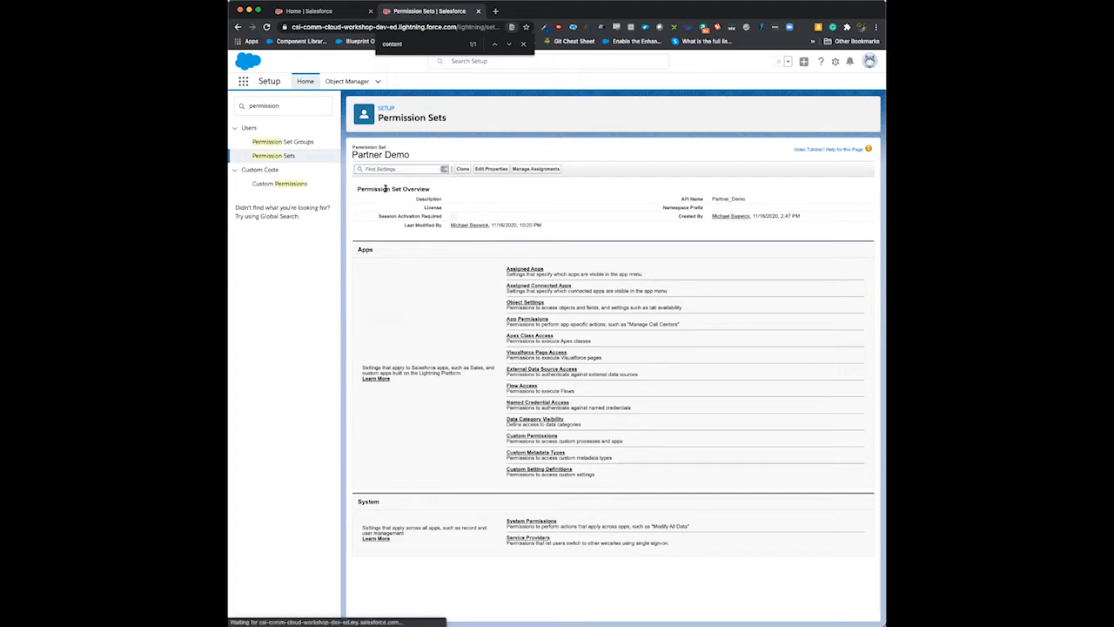
click(526, 522)
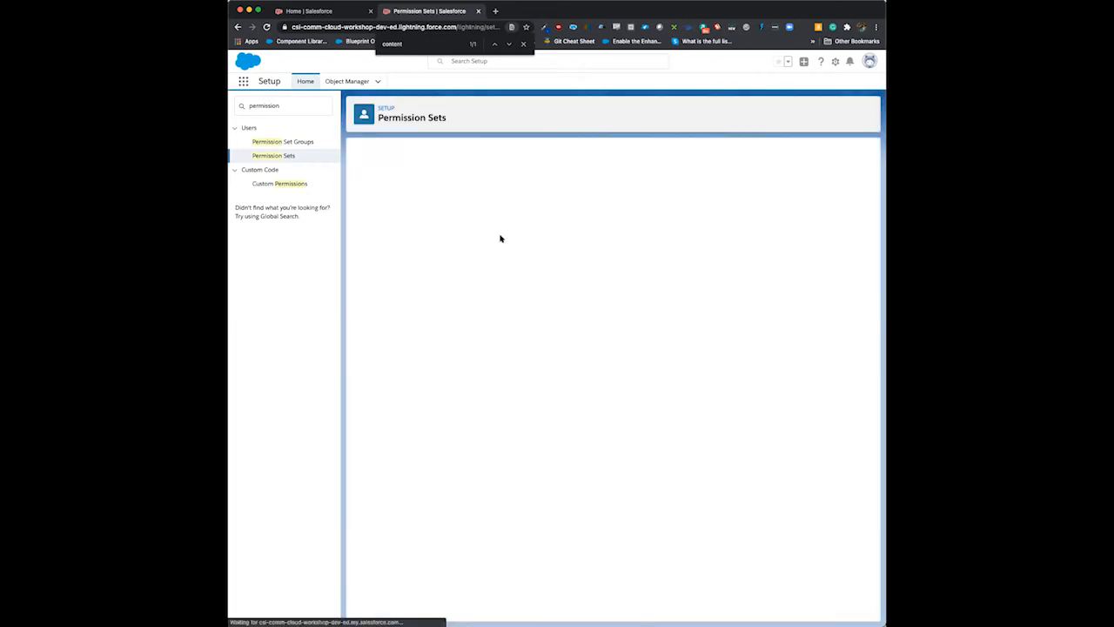
mouse_move(484, 262)
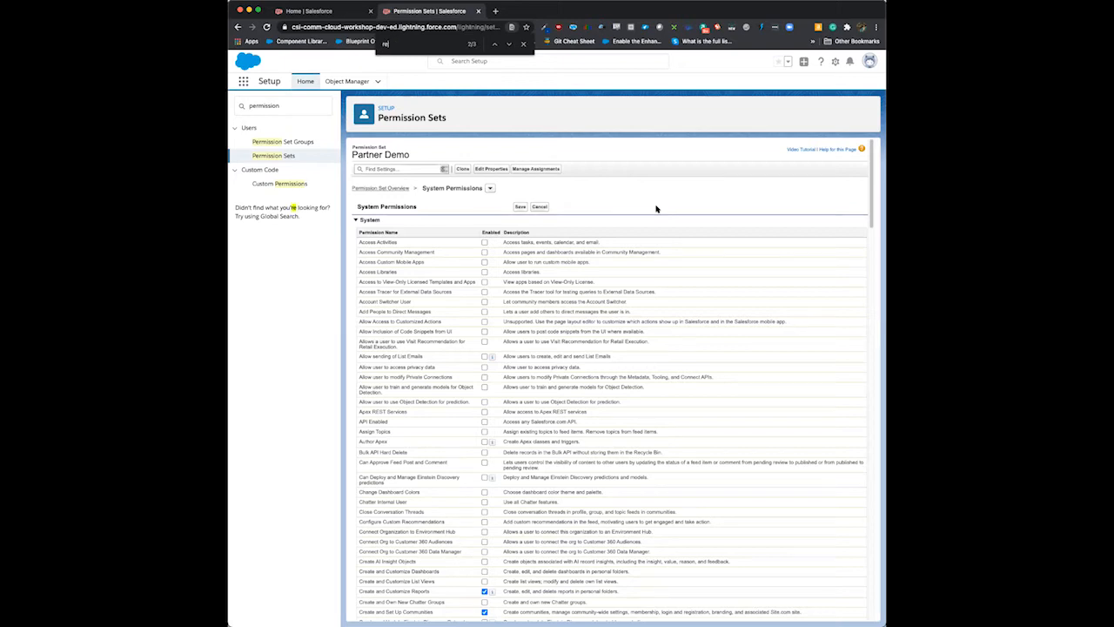
Find 'report builder' and tick the report builder, community and topic system permissions
text(report builder)
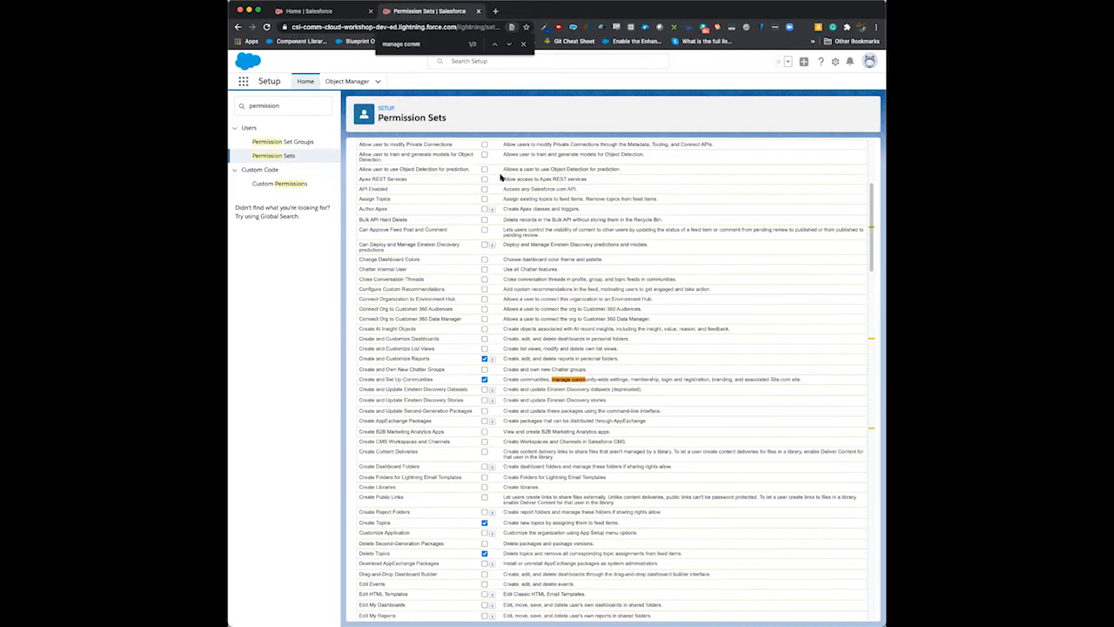
scroll(down, 3)
text(create topic)
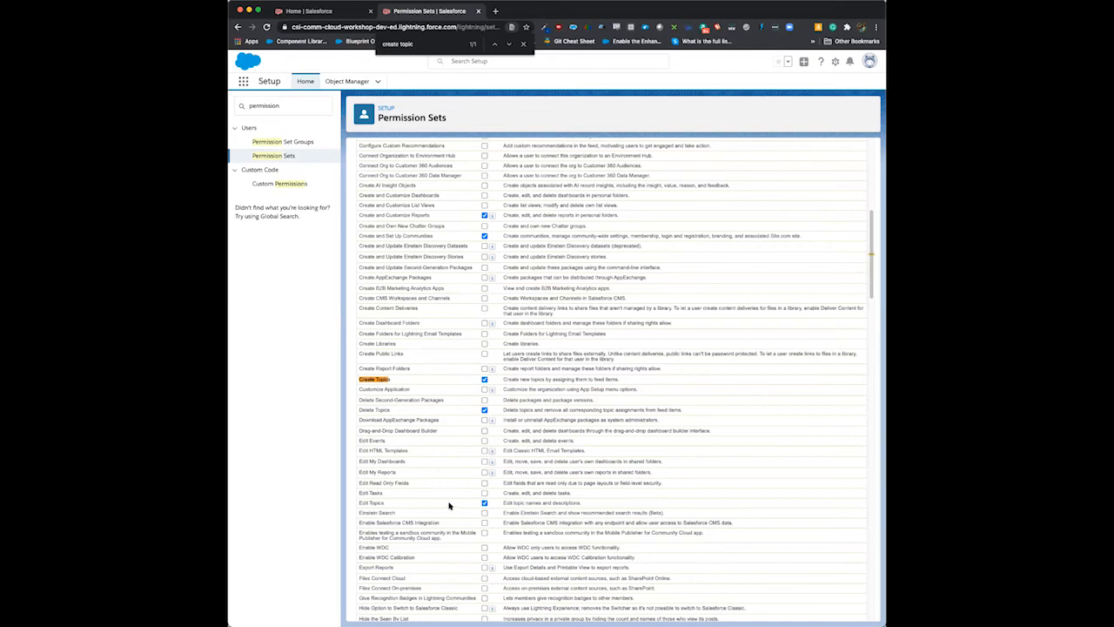
scroll(down, 3)
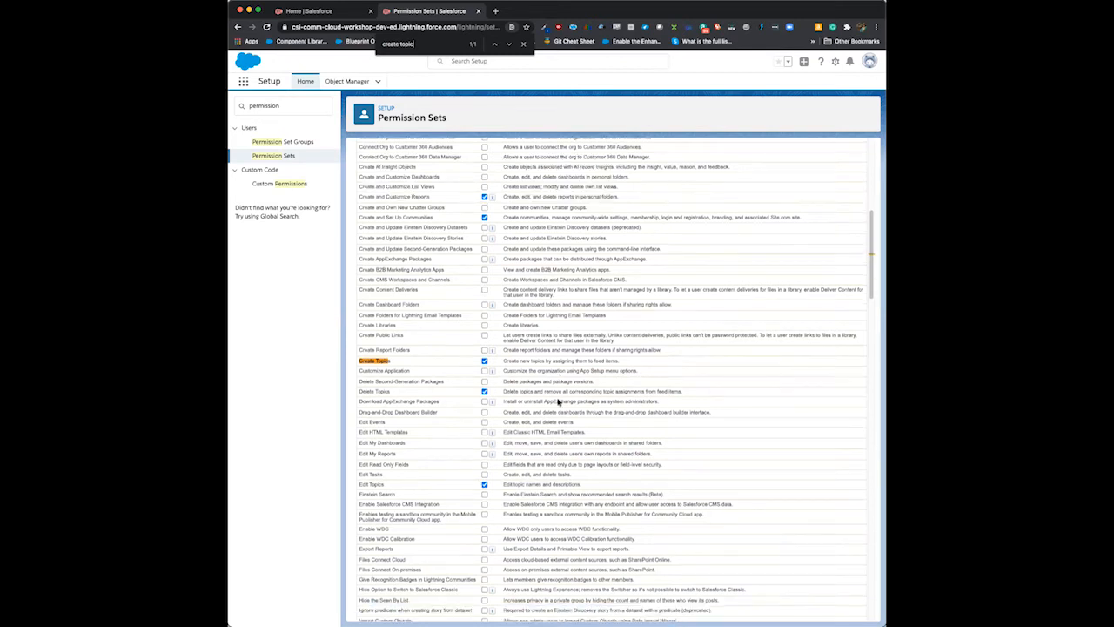
scroll(down, 3)
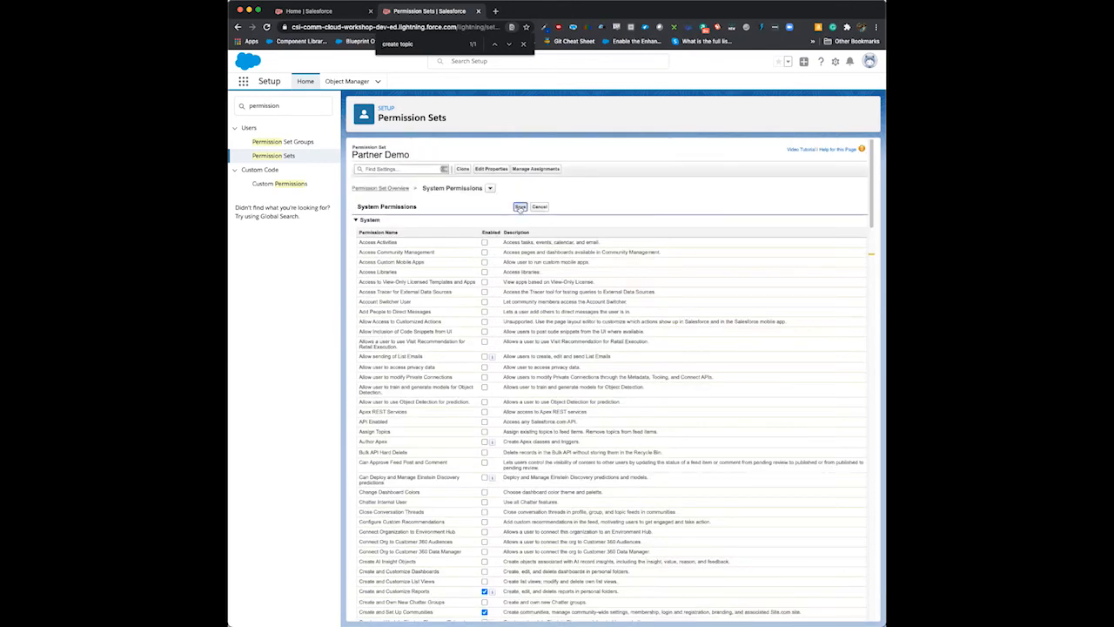
Save and confirm the permission changes, then go to Manage Assignments
click(521, 205)
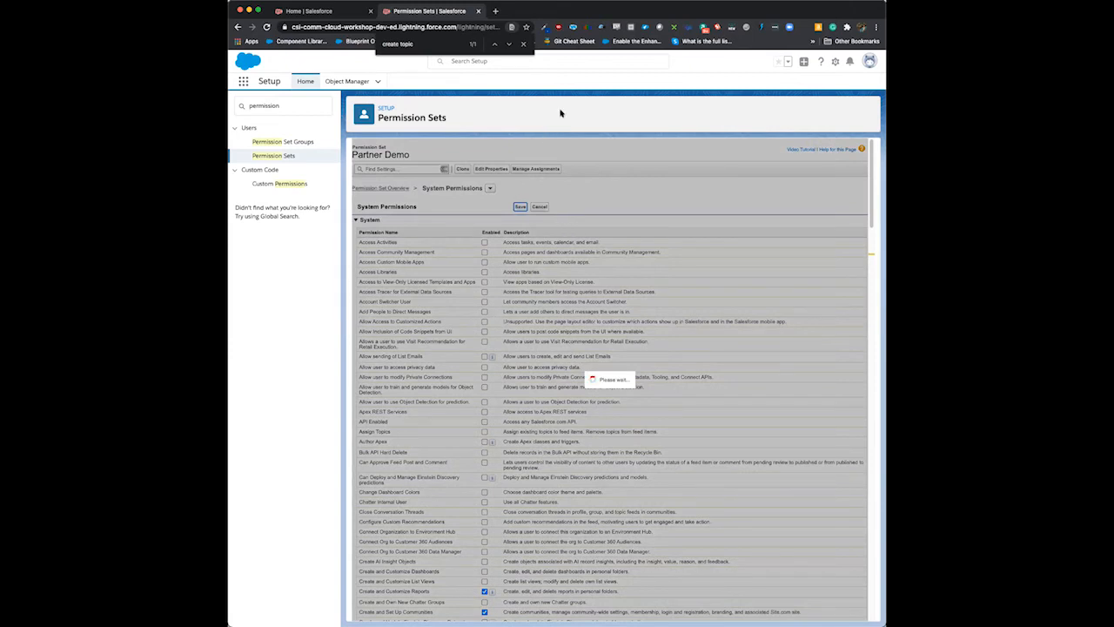
click(520, 205)
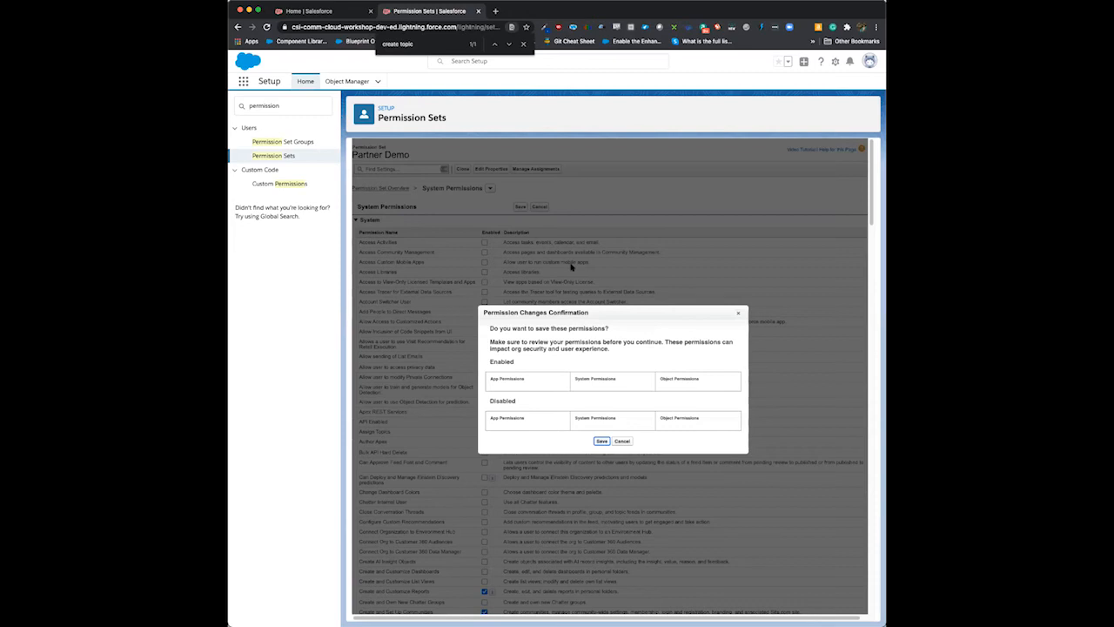
click(599, 441)
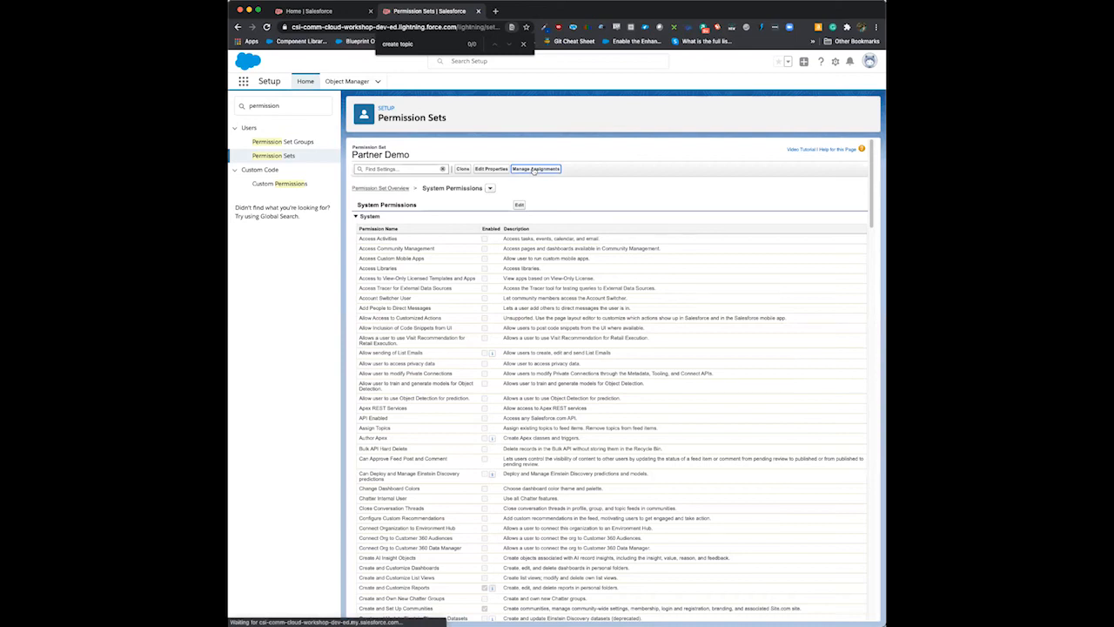
click(536, 168)
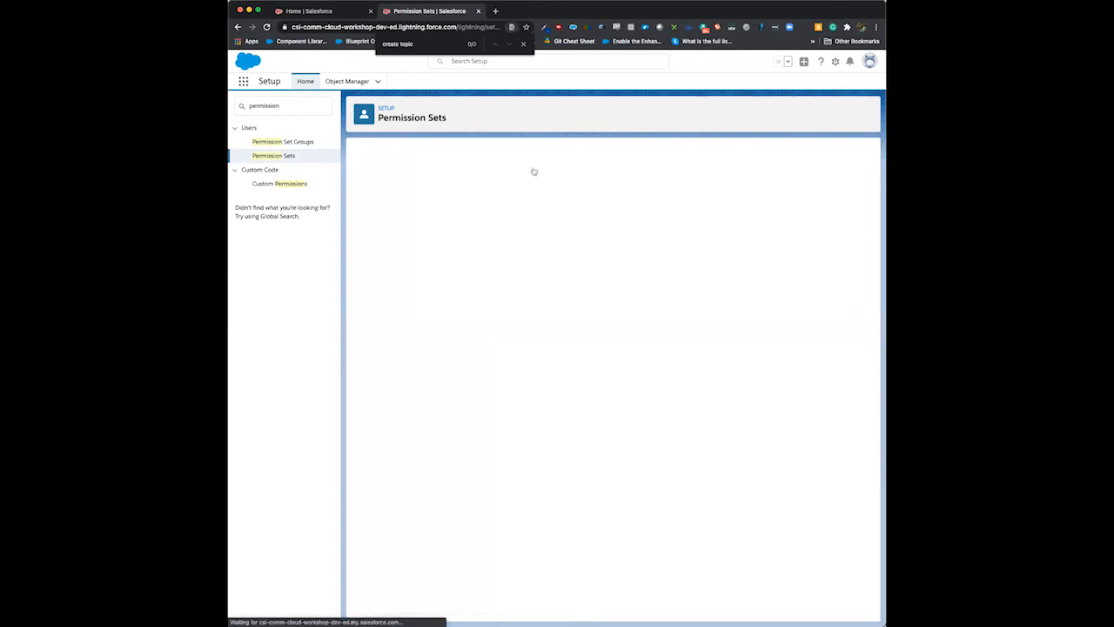